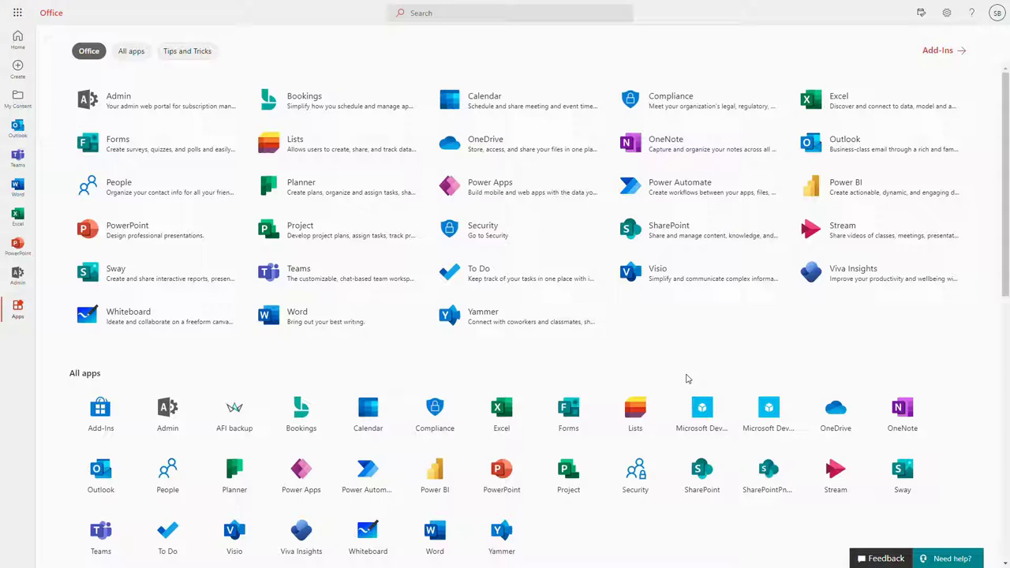
On Office.com, scroll the apps page and open the app launcher listing Microsoft 365 apps.
scroll(down, 3)
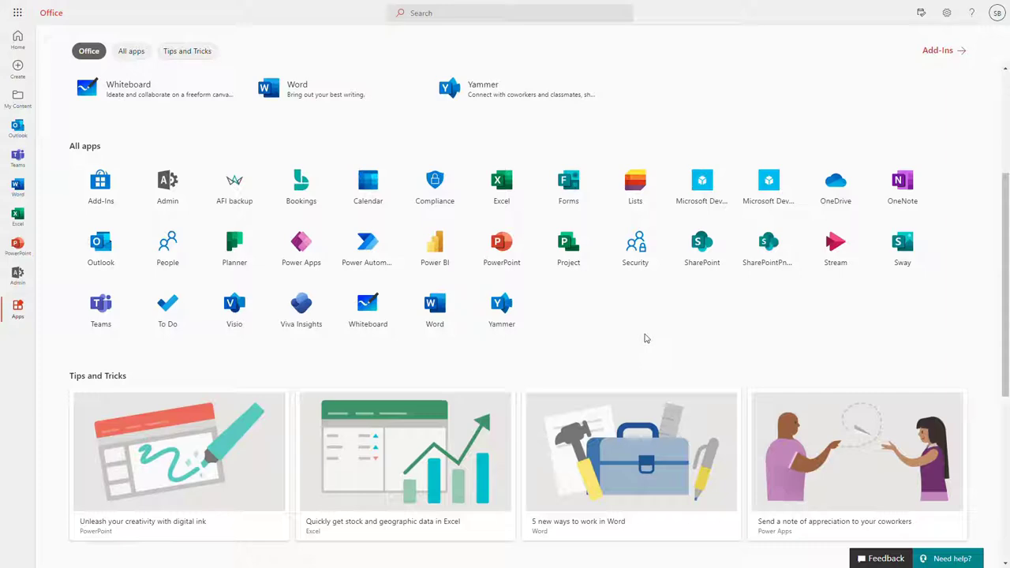
scroll(down, 3)
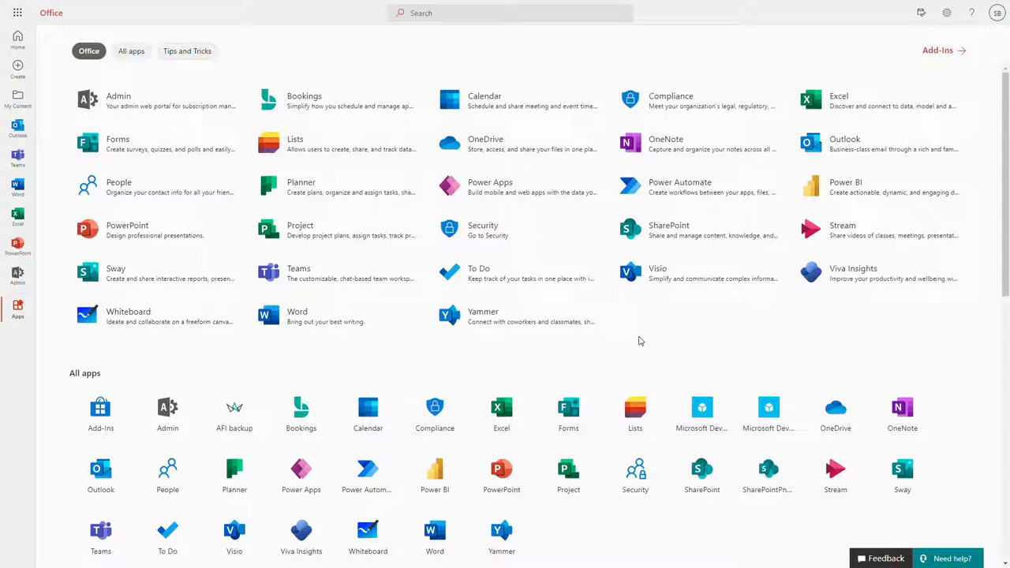
mouse_move(643, 344)
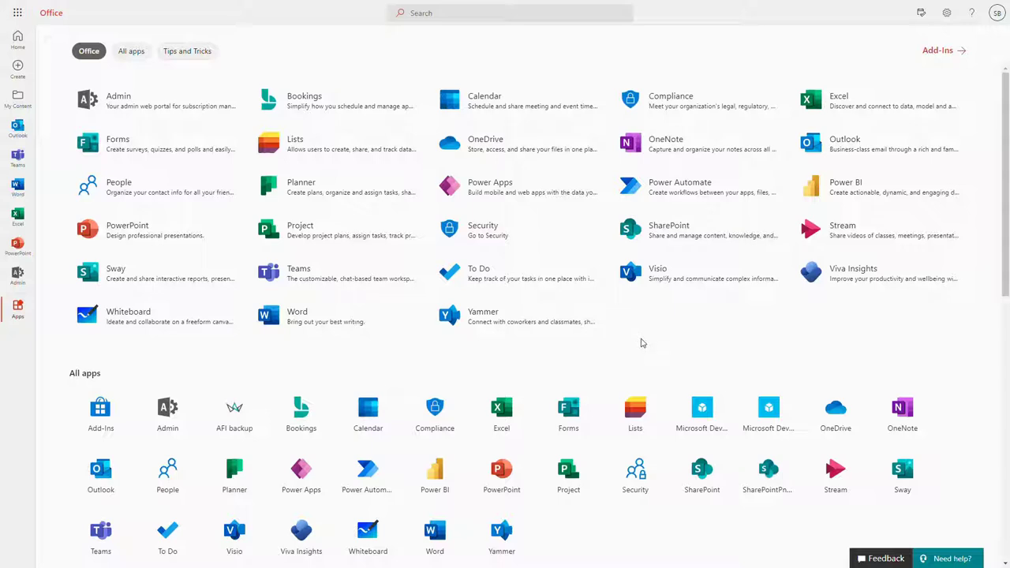
mouse_move(645, 347)
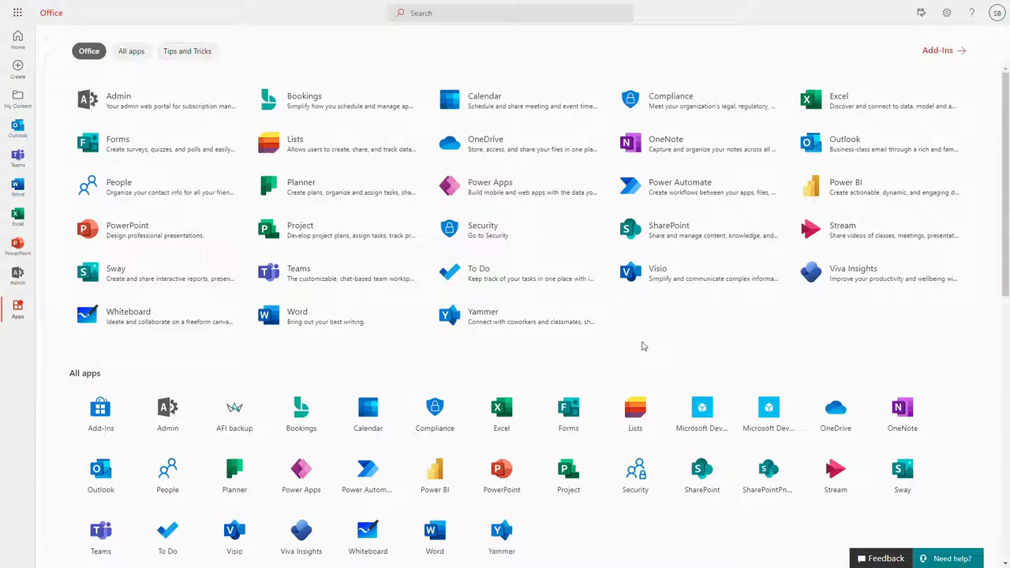
mouse_move(628, 346)
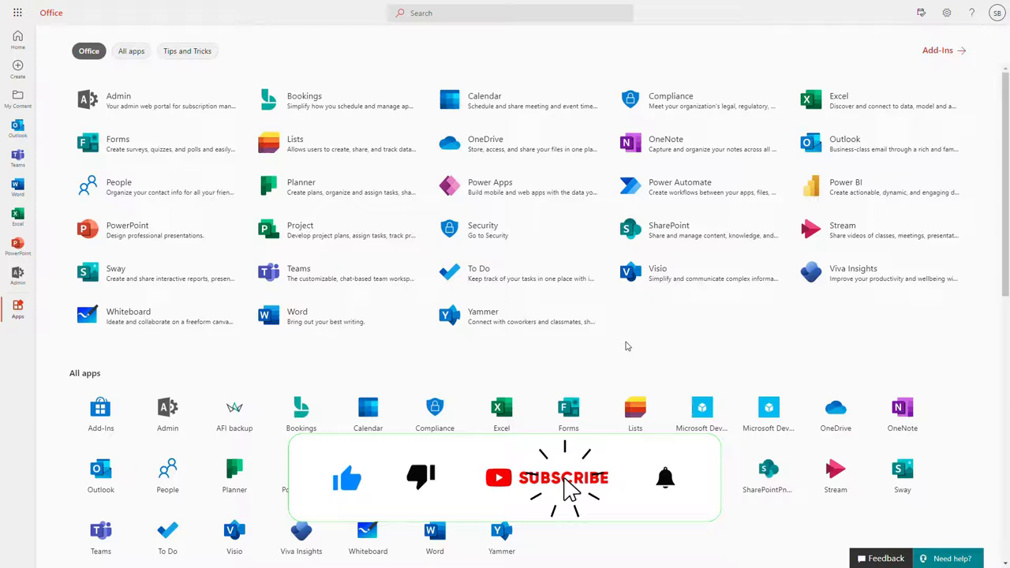
click(564, 479)
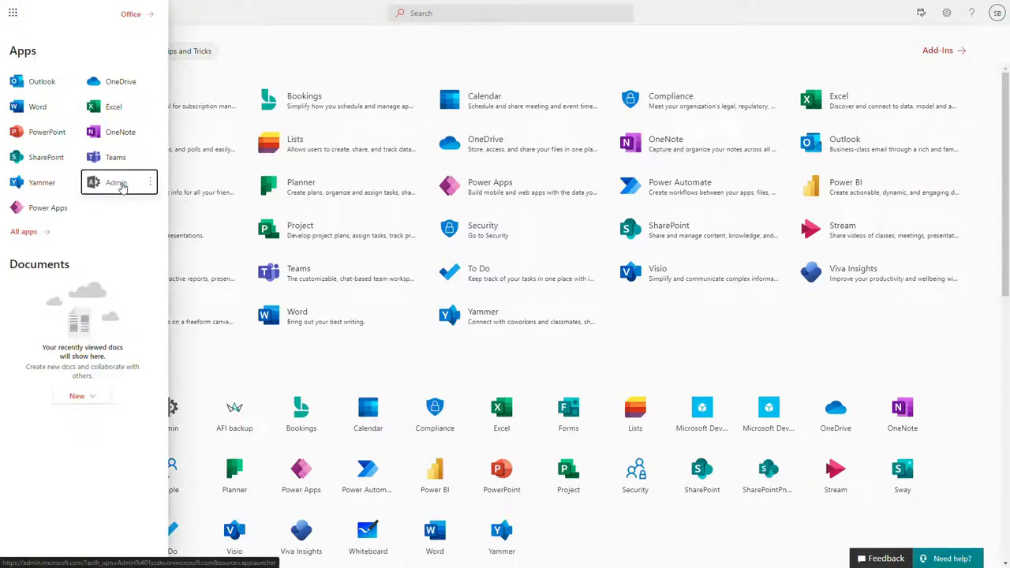
Open Admin from the app launcher and go to the admin center's Setup page.
click(114, 182)
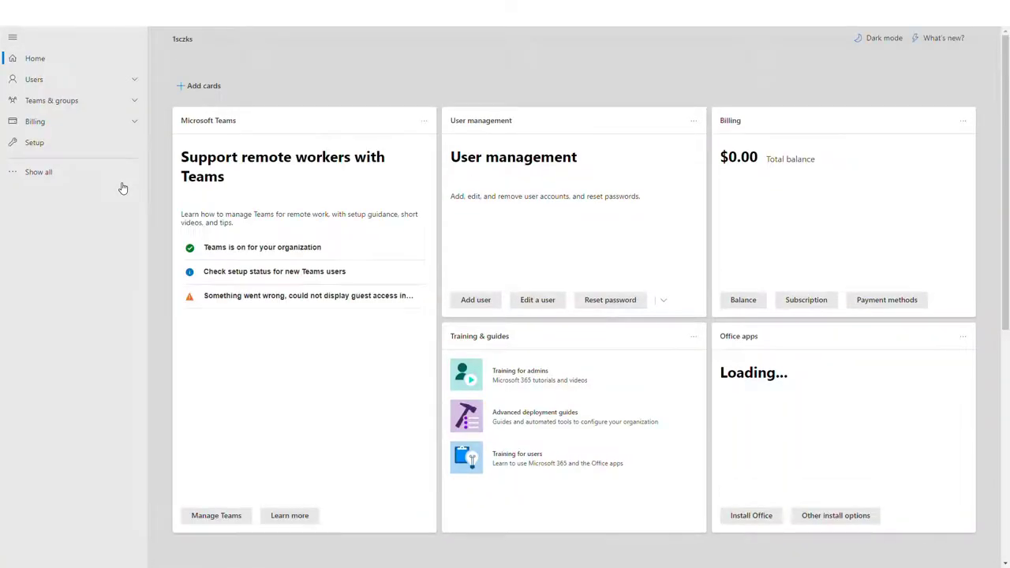
click(33, 142)
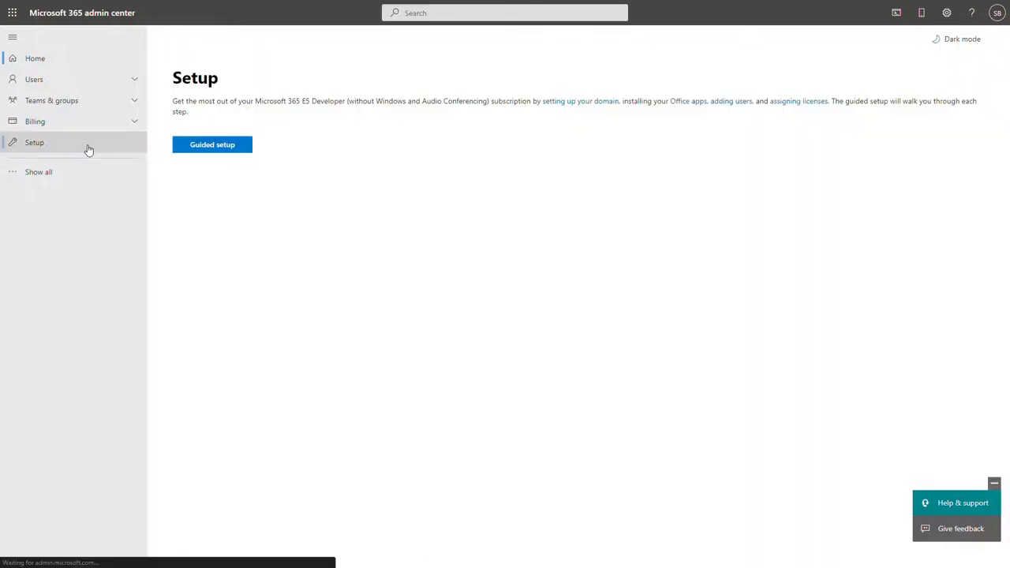
click(35, 143)
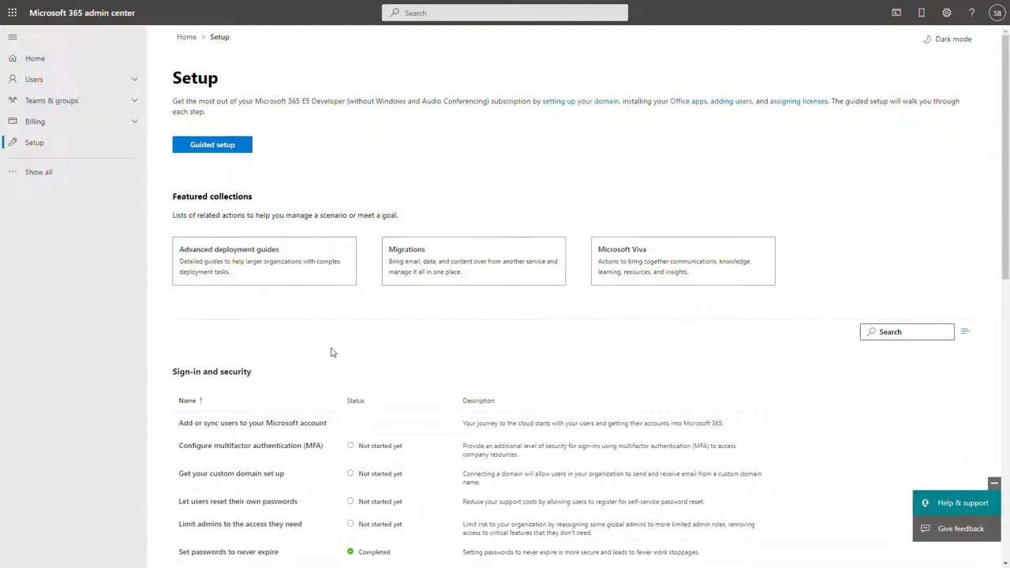
mouse_move(265, 483)
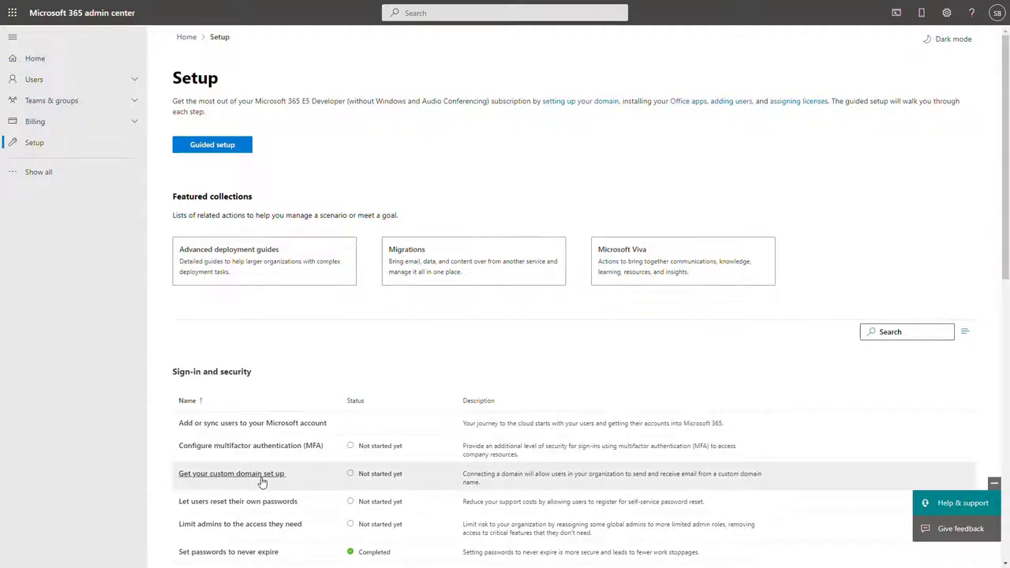
Start custom domain setup and submit microsoft365atwork.com as the domain name.
click(229, 473)
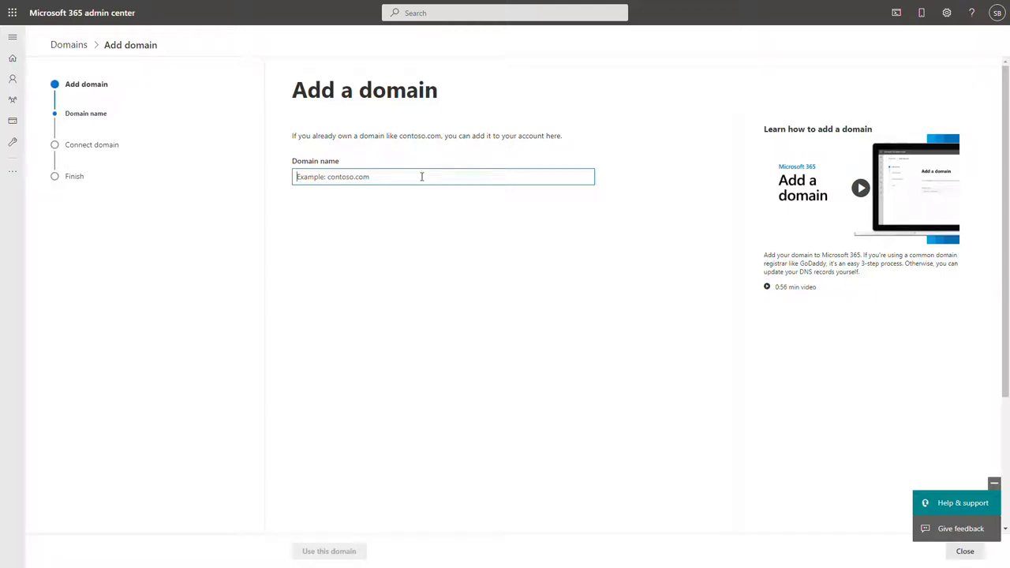
text(microsoft365atwork.com)
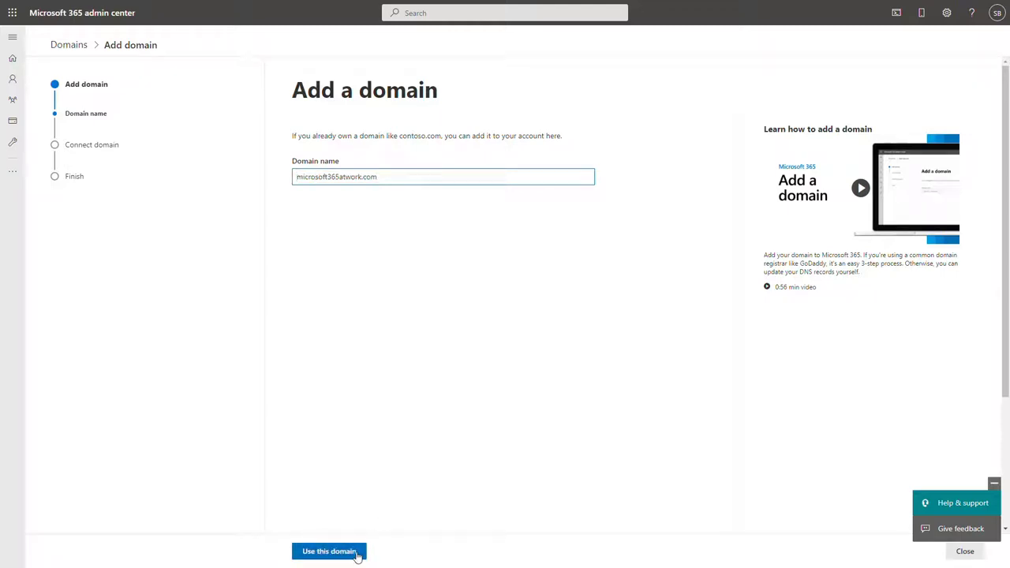
click(329, 551)
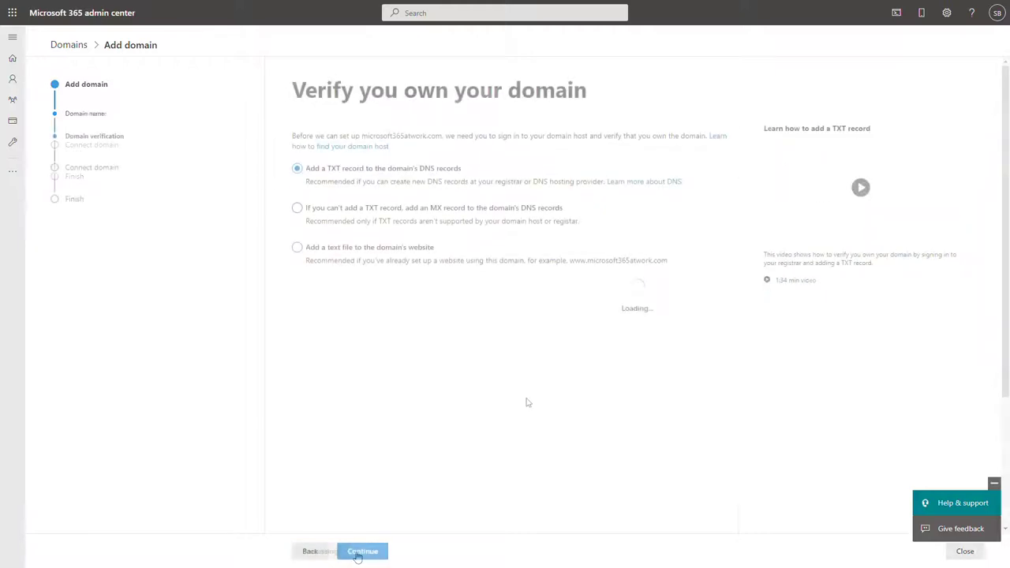
Choose TXT record verification to show record @ with value MS=ms12316998, TTL 3600.
click(363, 551)
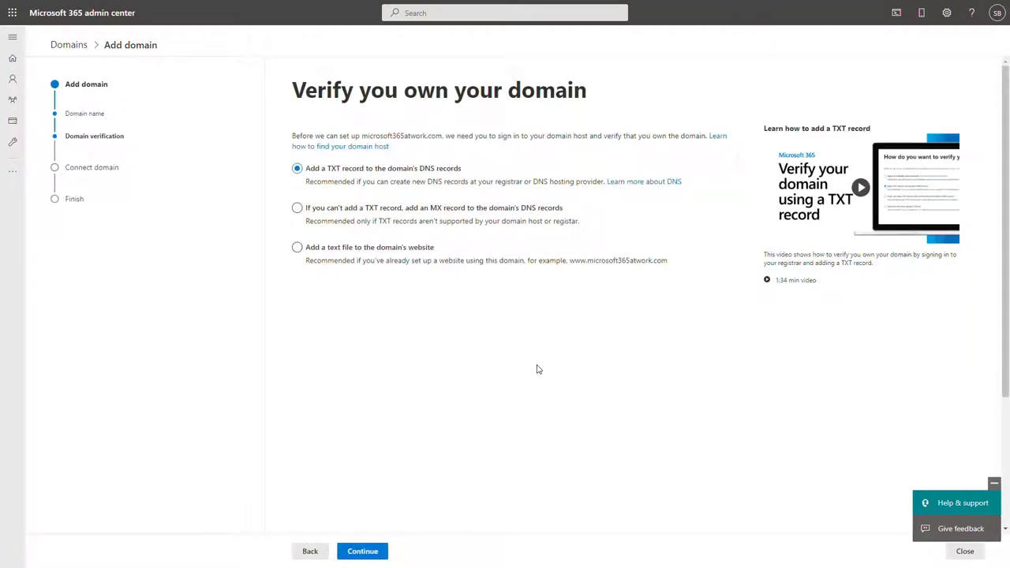
mouse_move(550, 365)
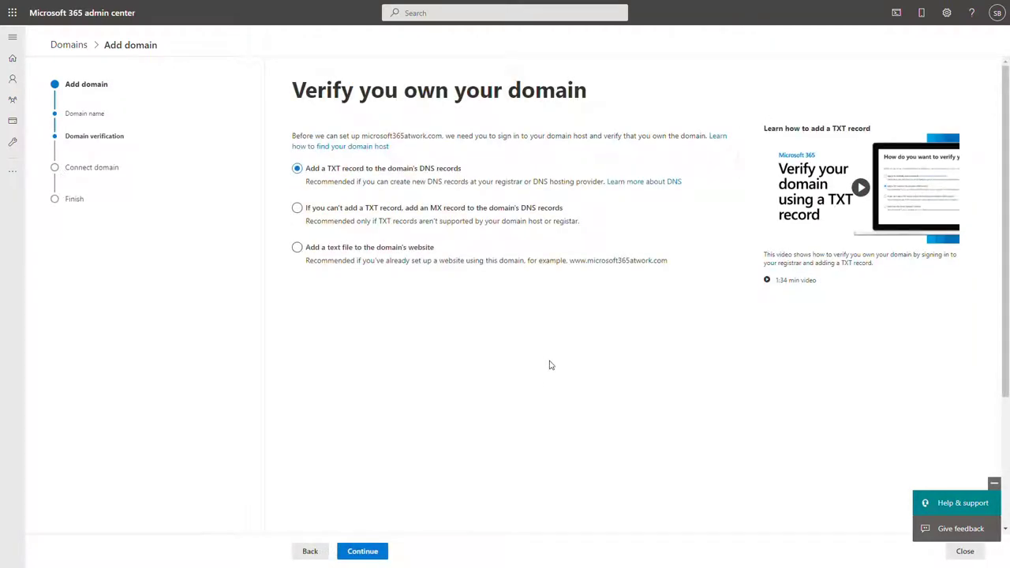
mouse_move(561, 370)
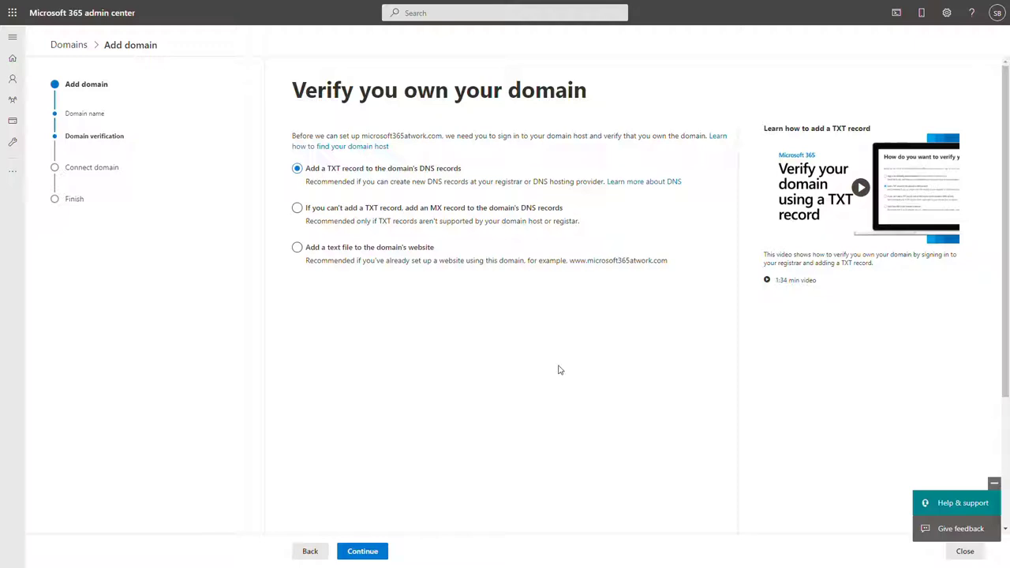
mouse_move(544, 337)
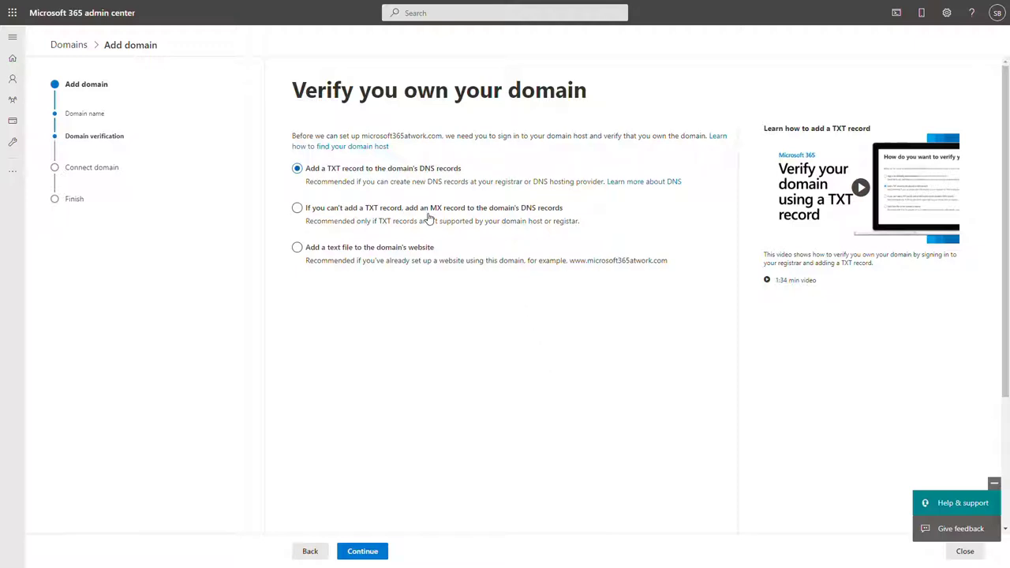
click(297, 208)
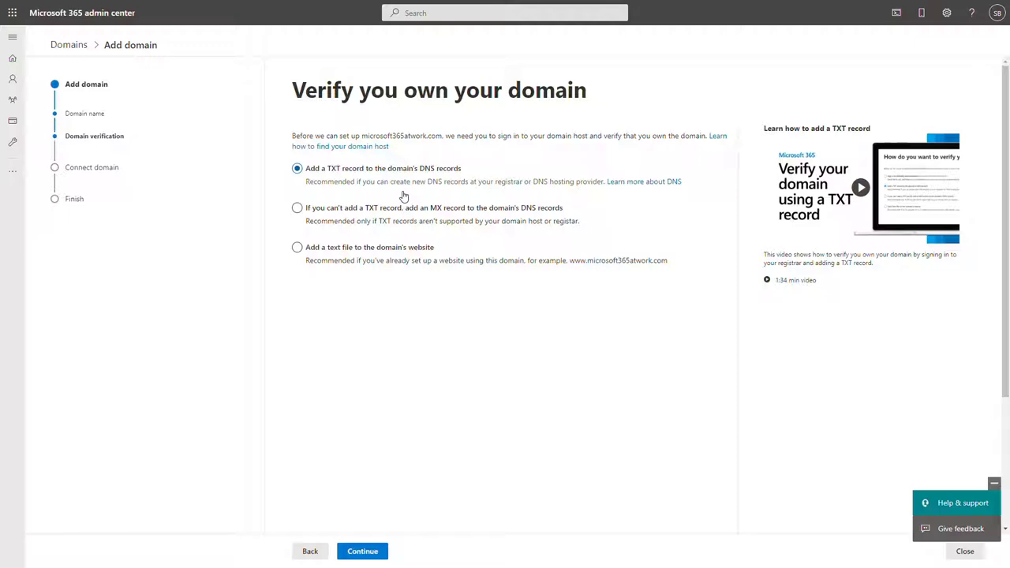
mouse_move(379, 189)
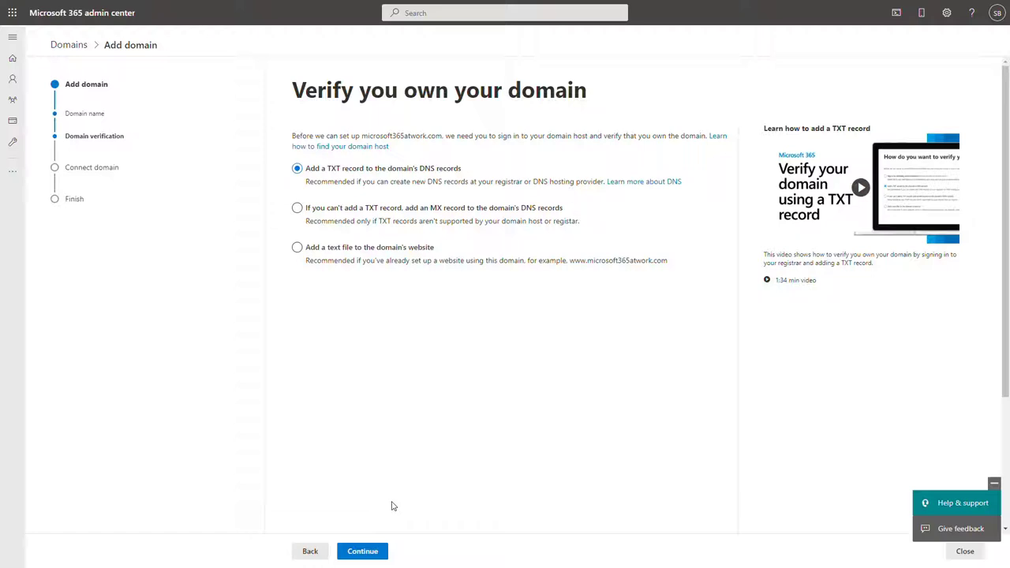
click(363, 551)
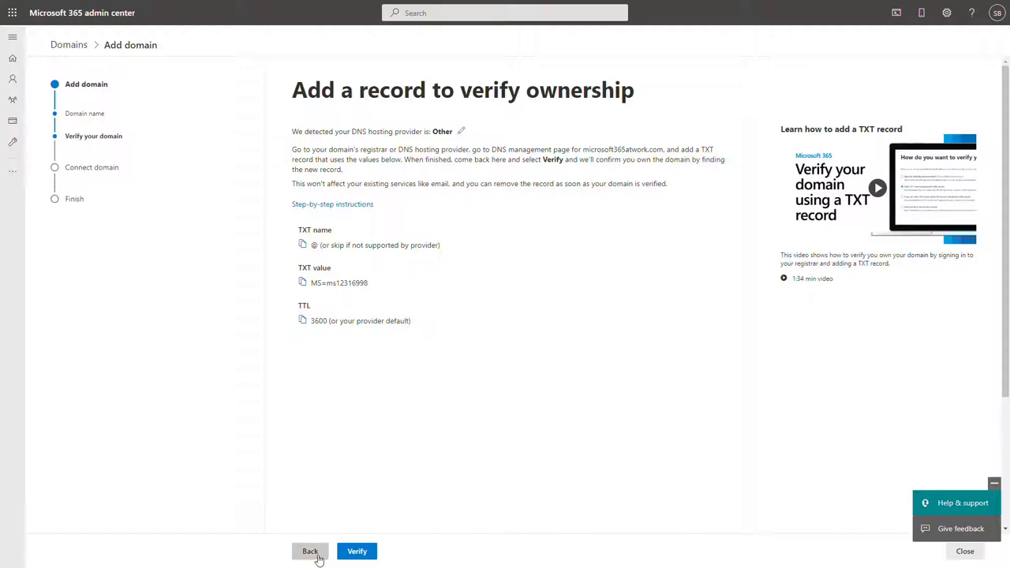
Preview the MX verification values, then choose verifying with a text file on the website.
click(311, 551)
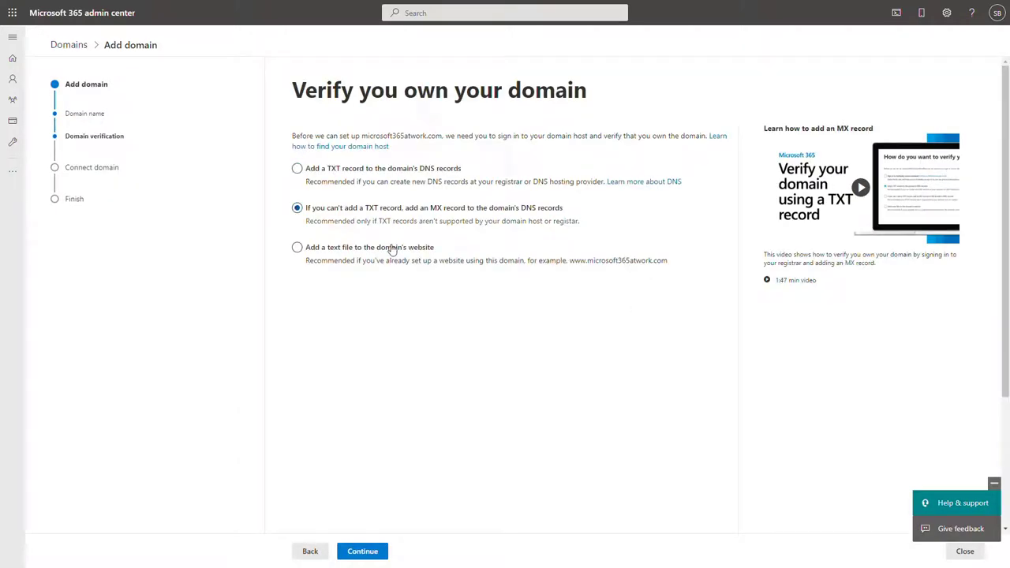
click(362, 551)
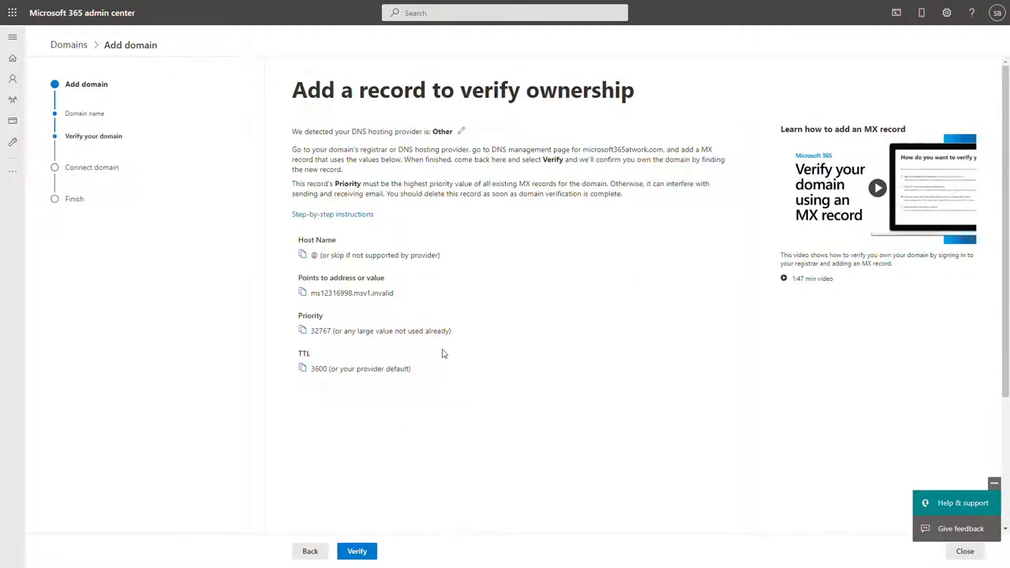
mouse_move(380, 368)
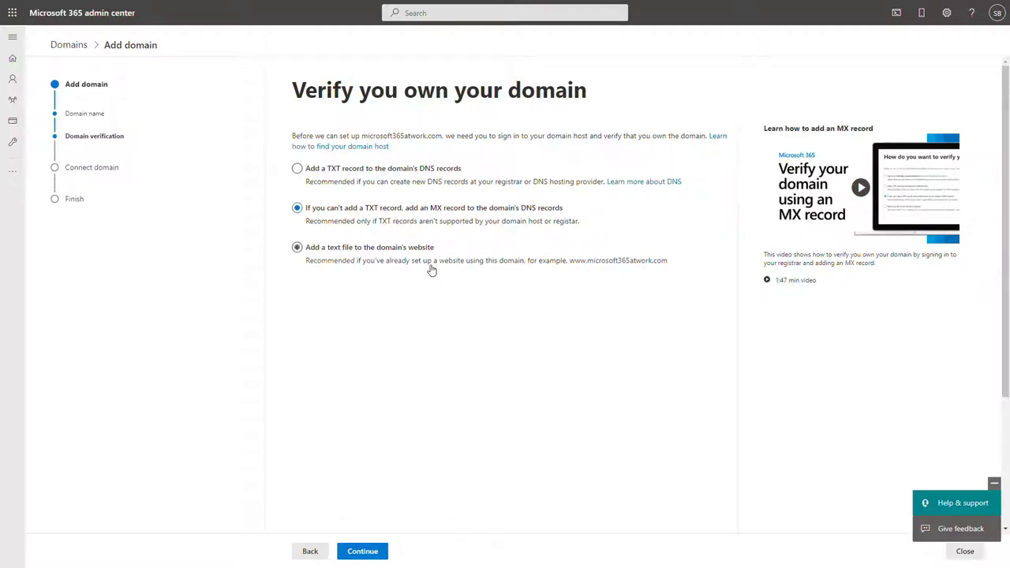
click(296, 247)
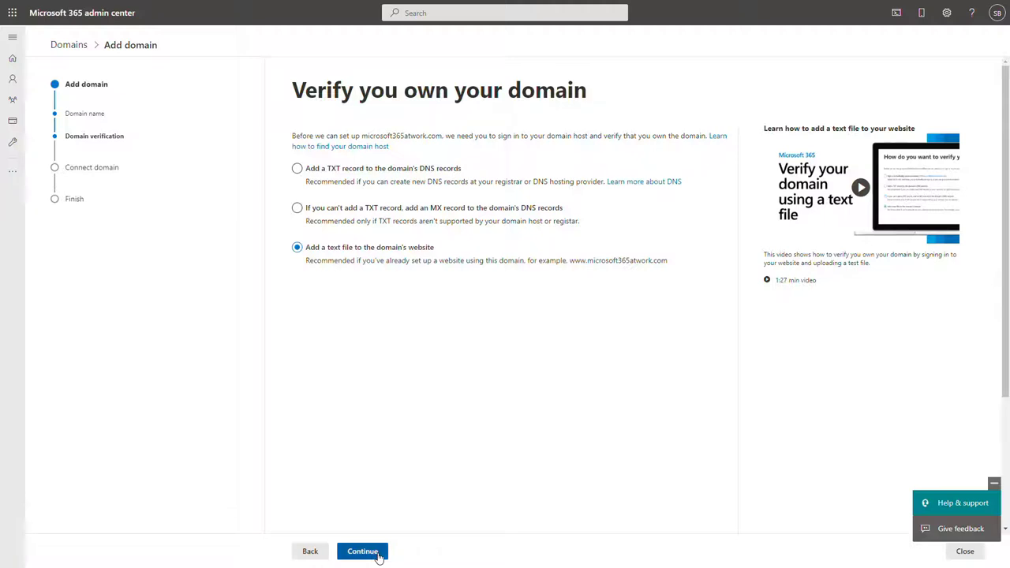
Verify microsoft365atwork.com via the ms12316998.txt file, retrying, then choose adding your own DNS records.
click(362, 551)
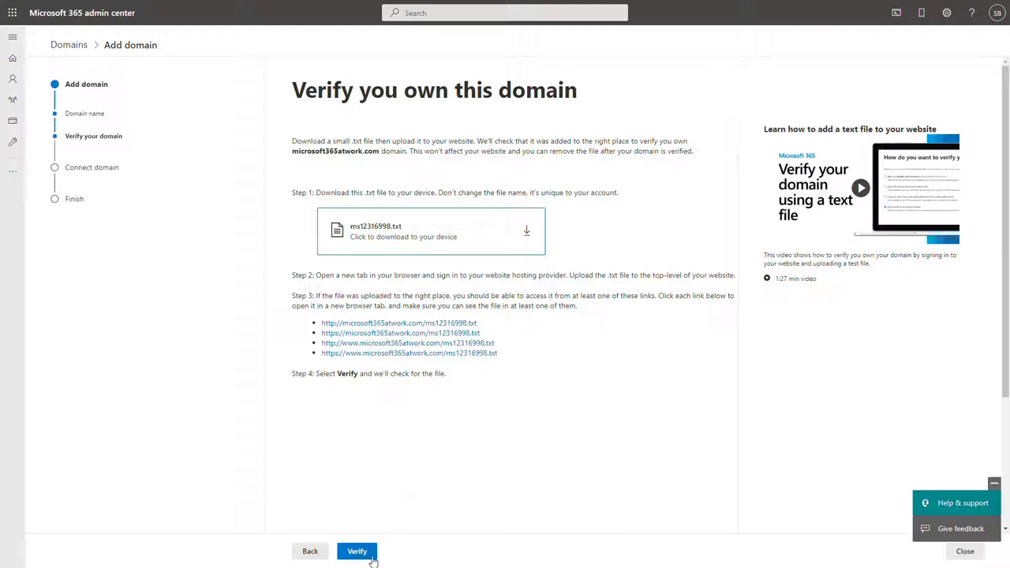
click(356, 551)
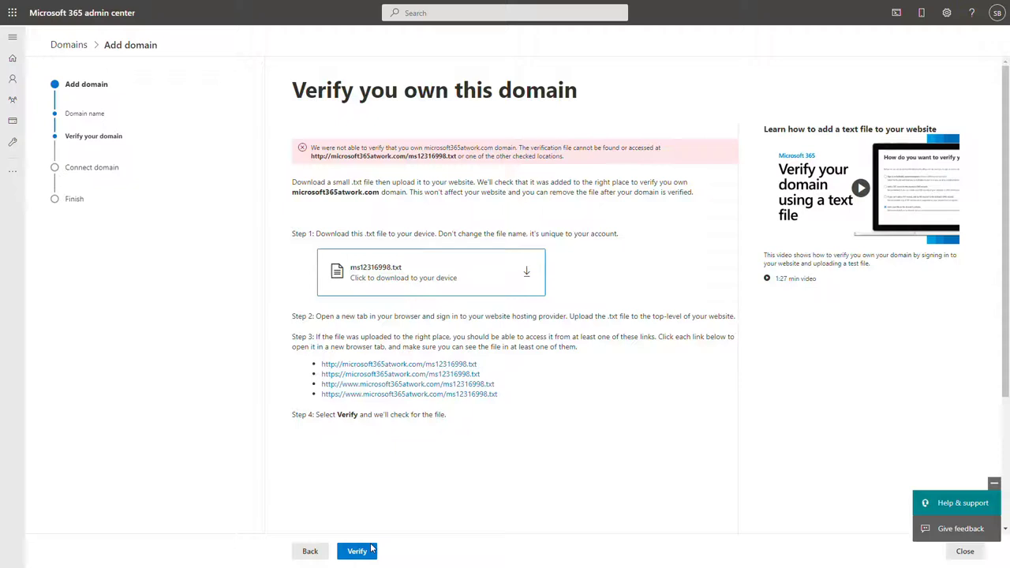
click(354, 551)
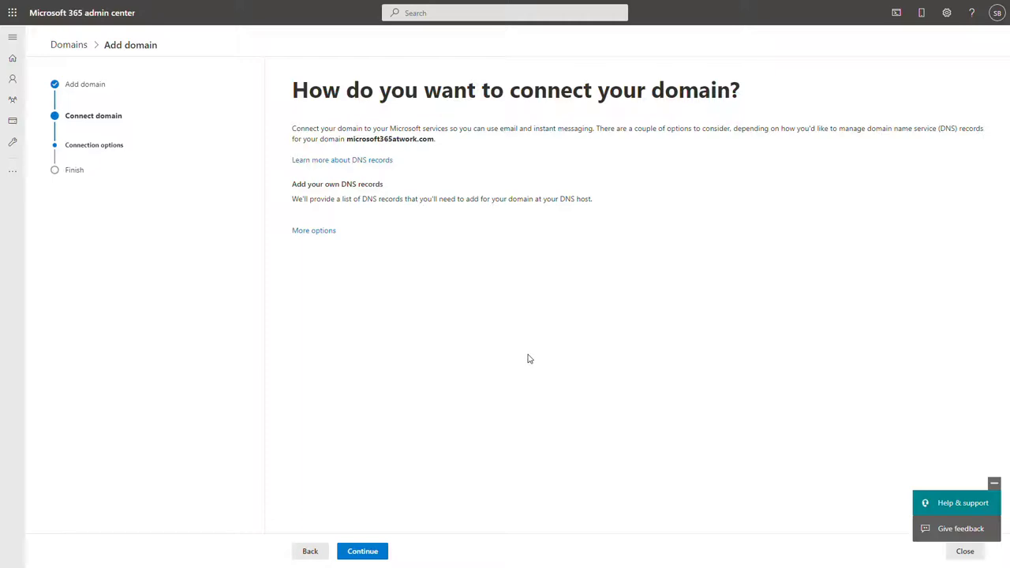
mouse_move(489, 443)
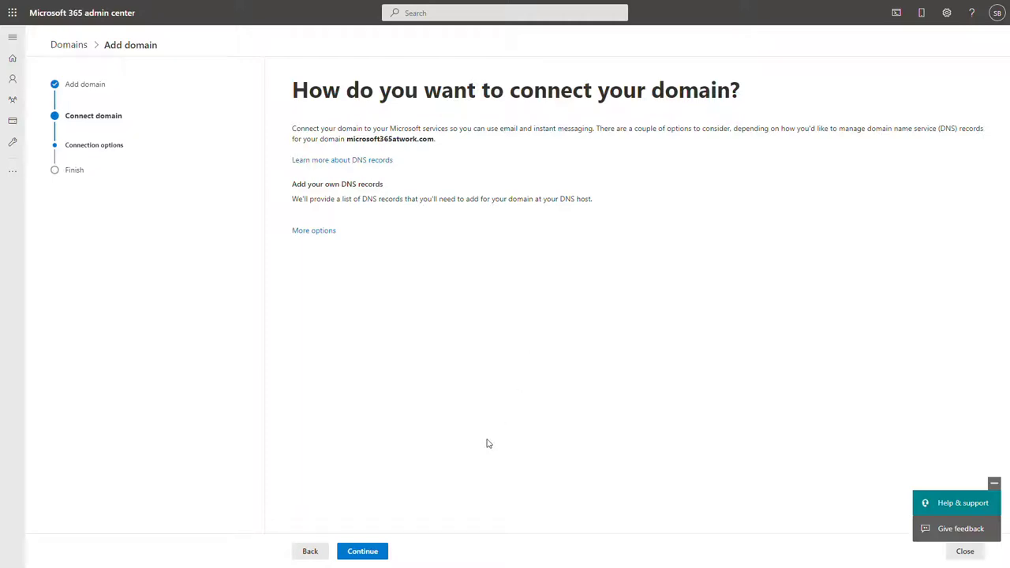
click(362, 551)
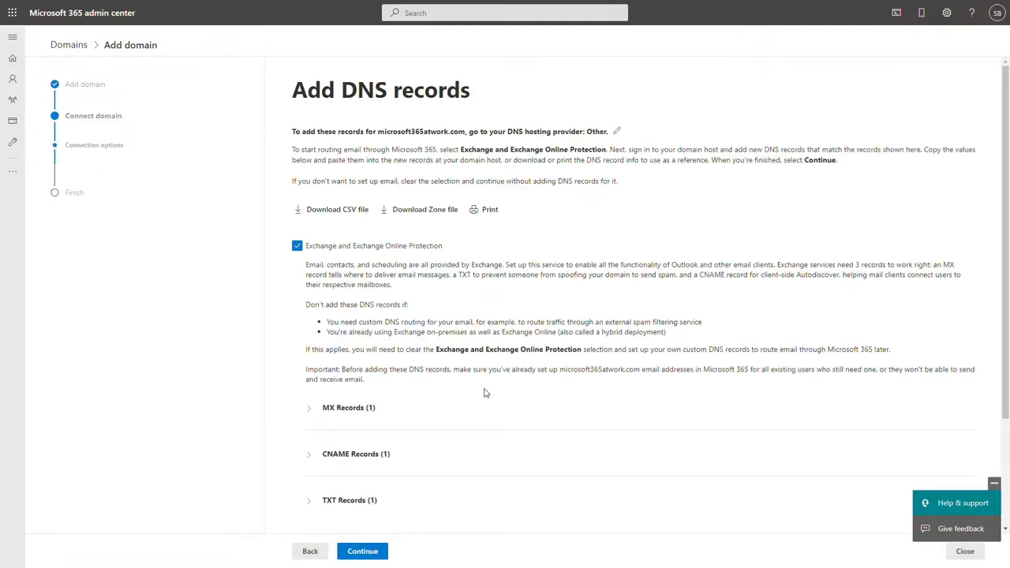
Expand the MX Records and CNAME Records sections to view their expected values.
scroll(down, 3)
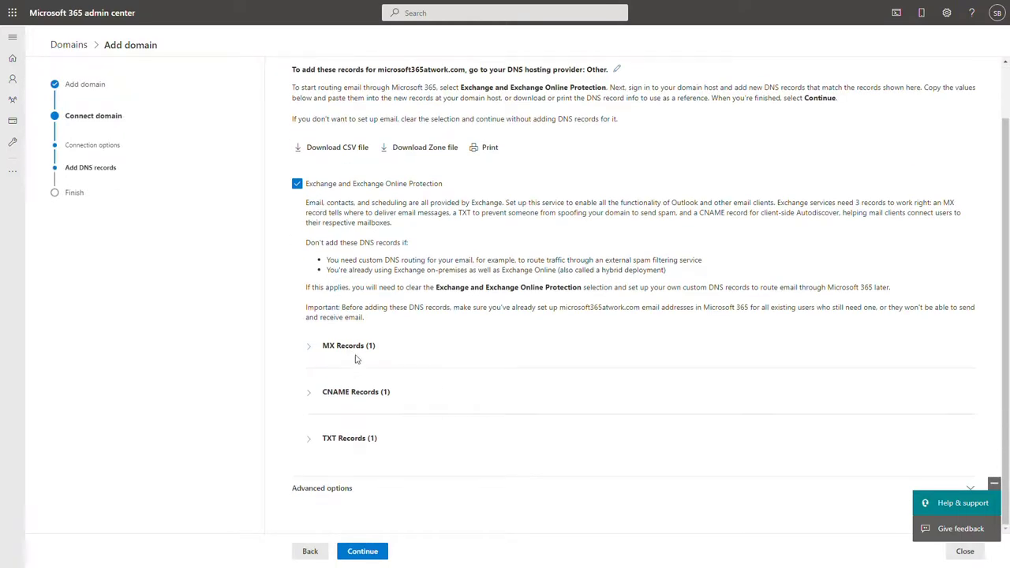
click(309, 346)
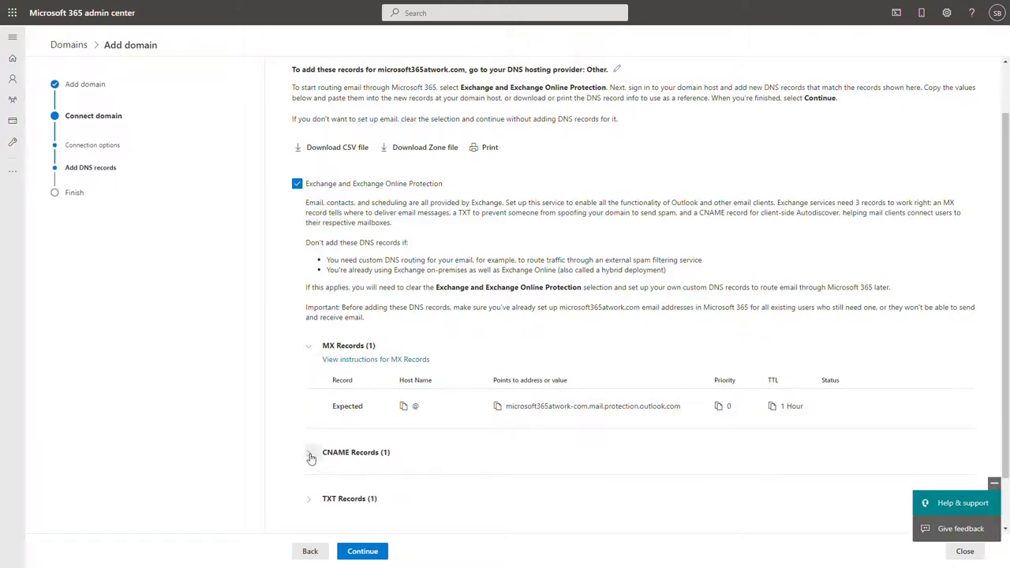
click(309, 457)
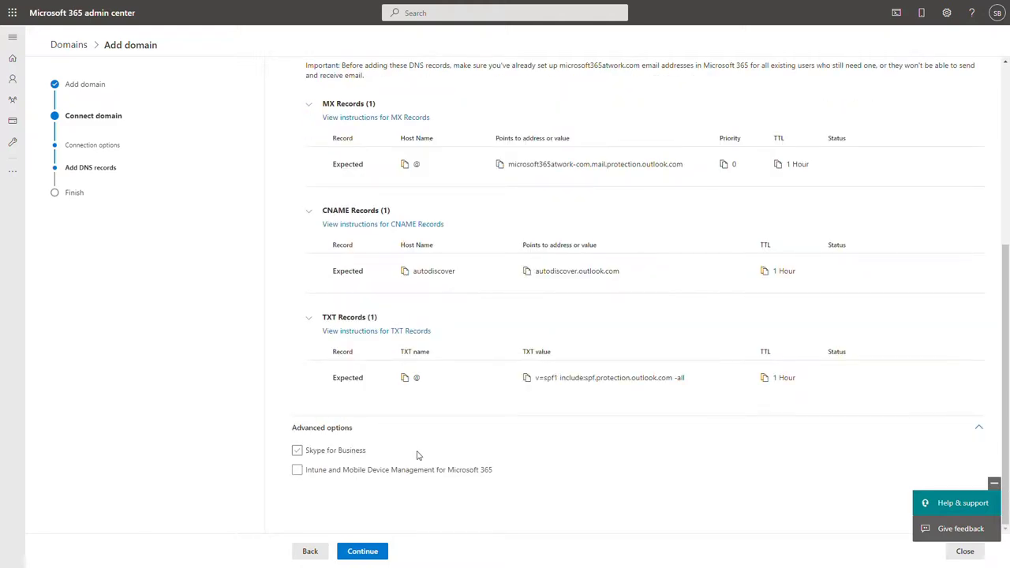
scroll(up, 3)
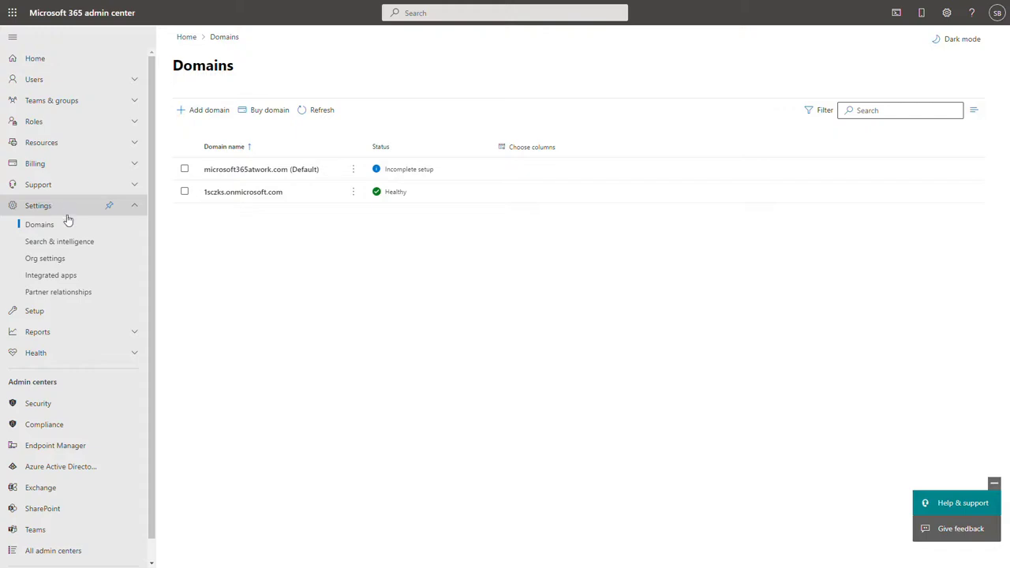
mouse_move(200, 248)
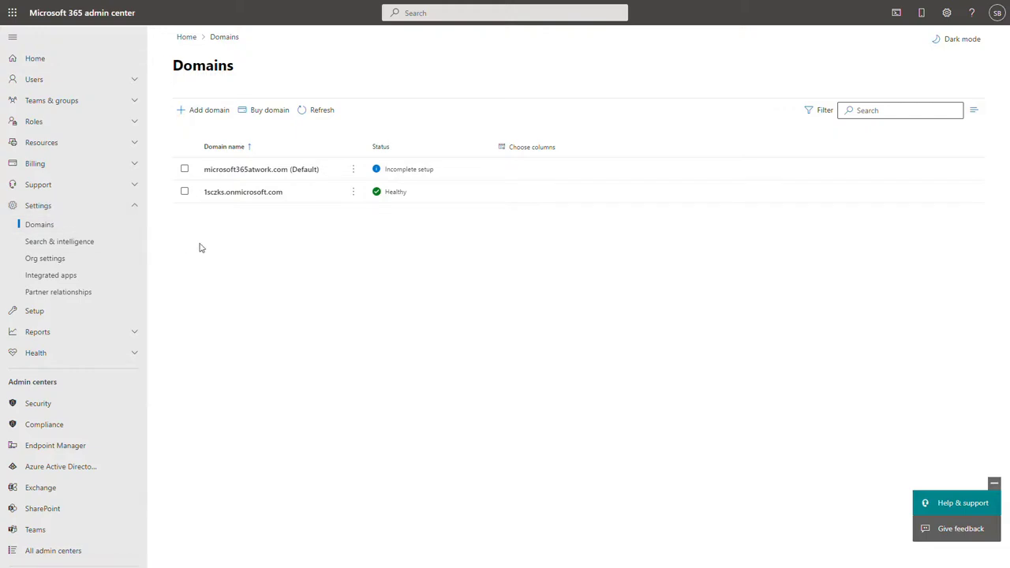